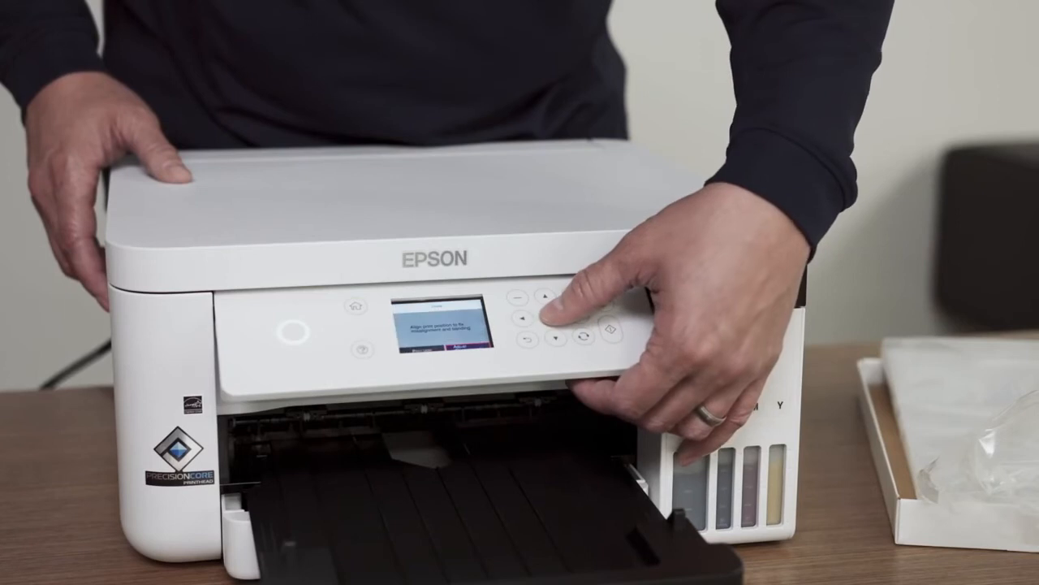
left_click(565, 305)
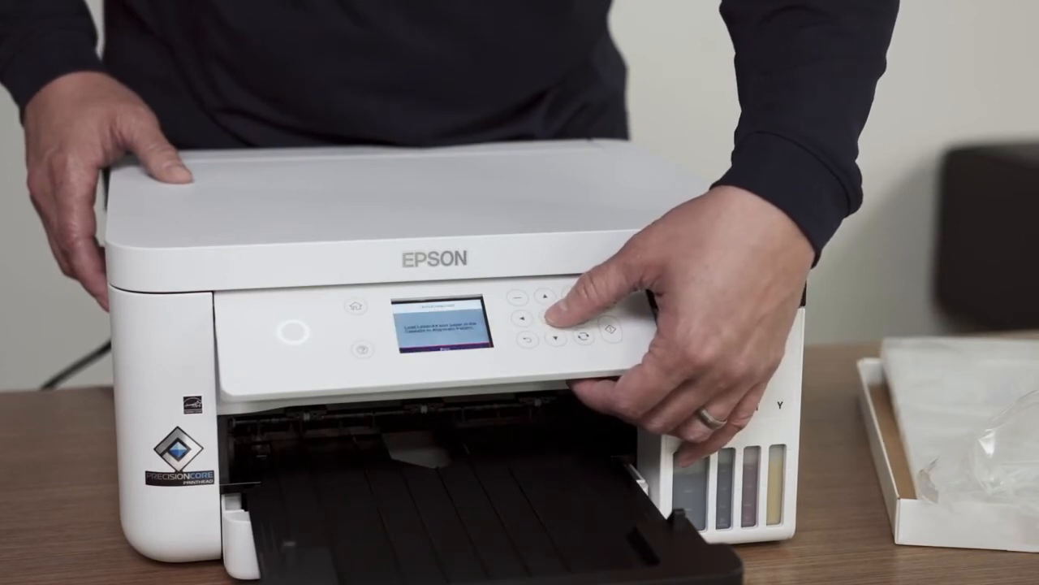